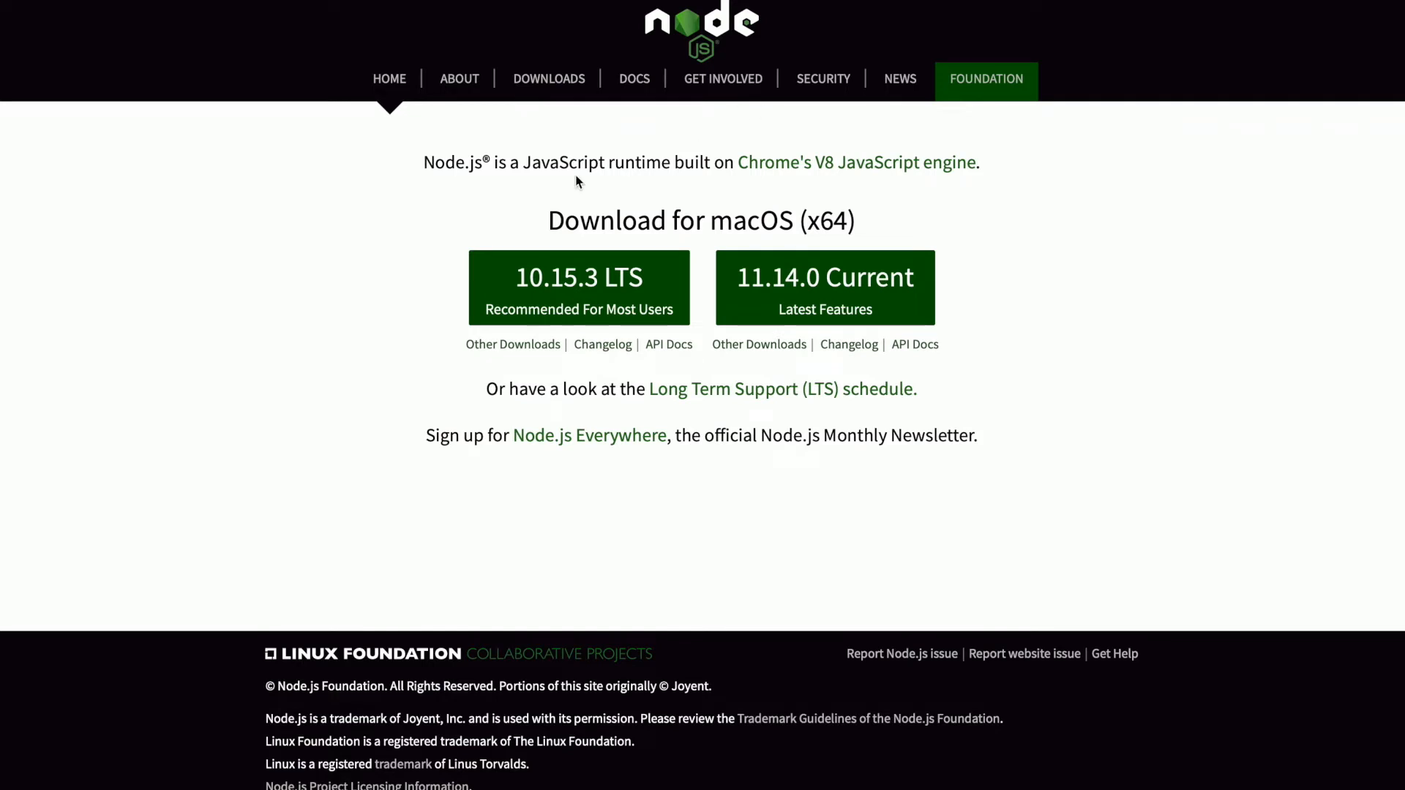
{"action": "mouse_move", "coordinate": [609, 282]}
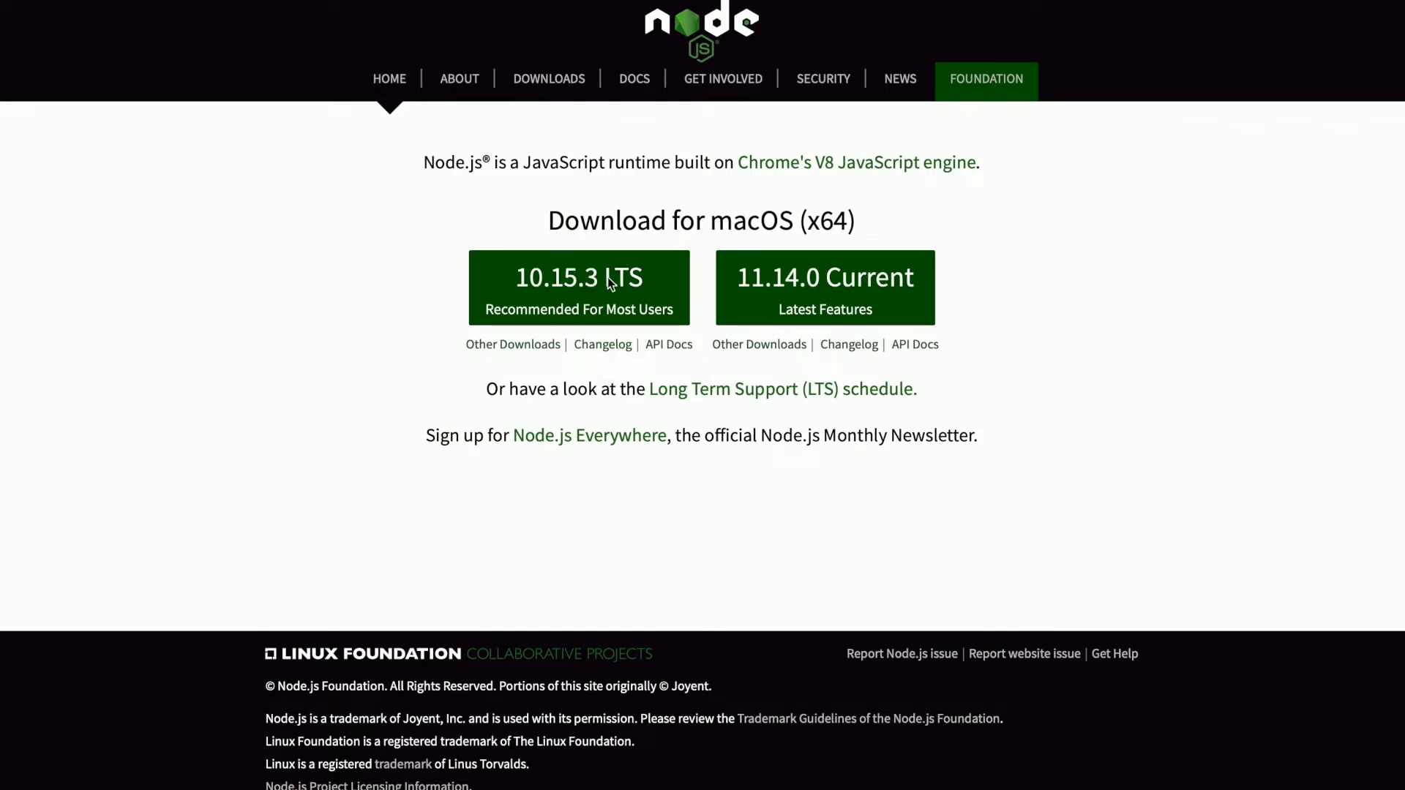